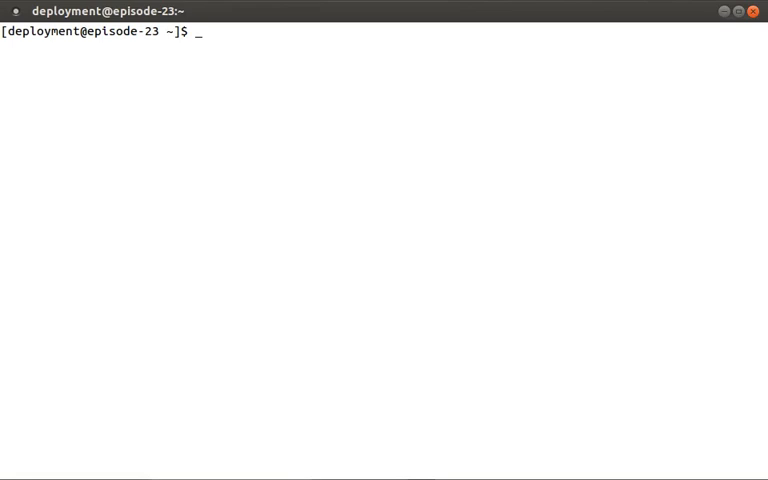
# Run /etc/init.d/httpd and its status as deployment, showing httpd stopped, before switching to root.
pyautogui.write('/etc/init')
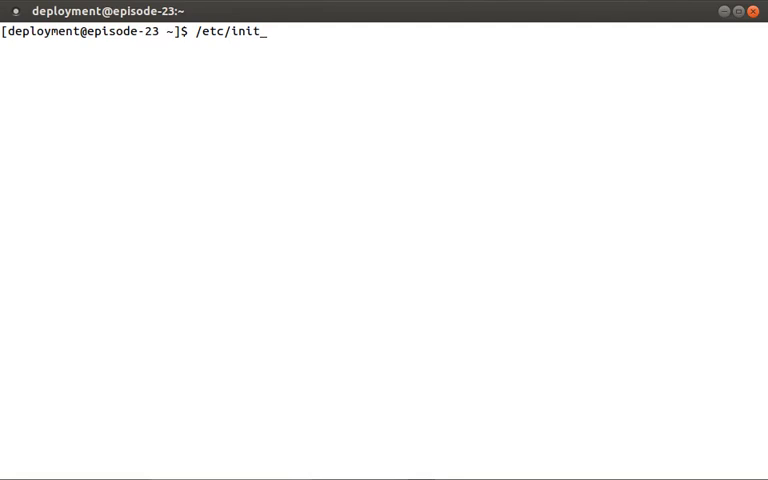
pyautogui.write('.d/httpd')
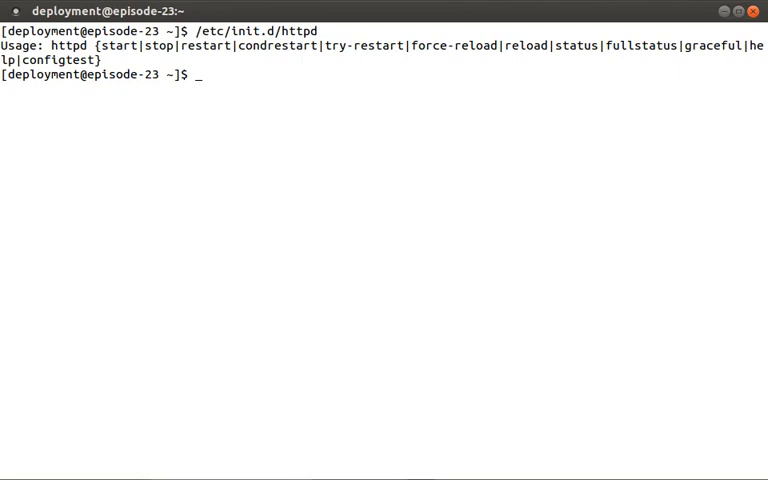
pyautogui.write('/etc/init.d/httpd stat')
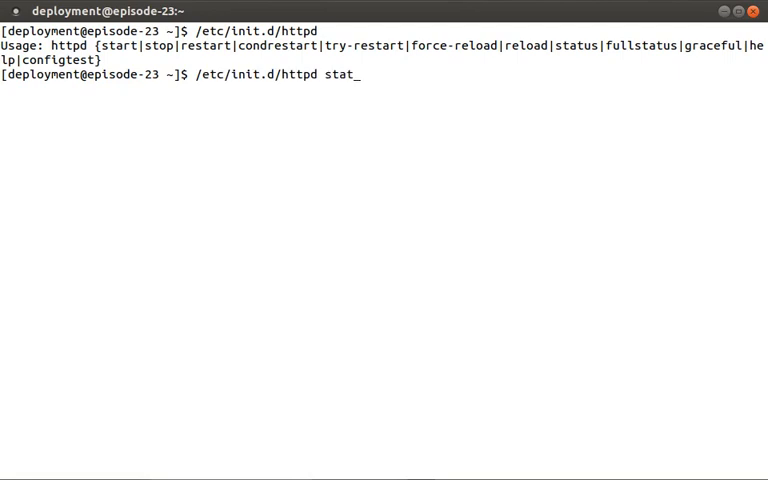
pyautogui.press('Return')
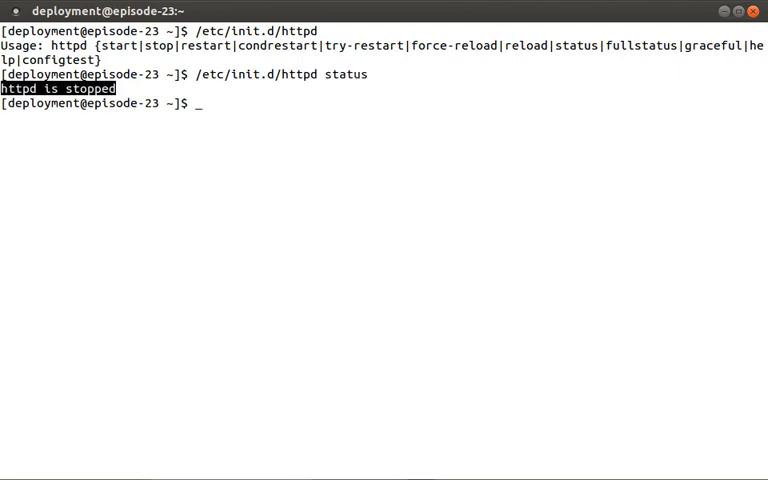
pyautogui.write('/etc/init.d/httpd status')
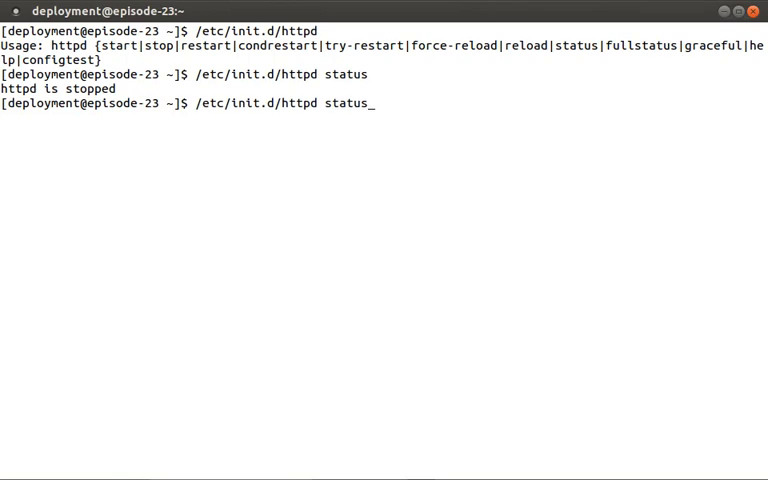
pyautogui.write('start')
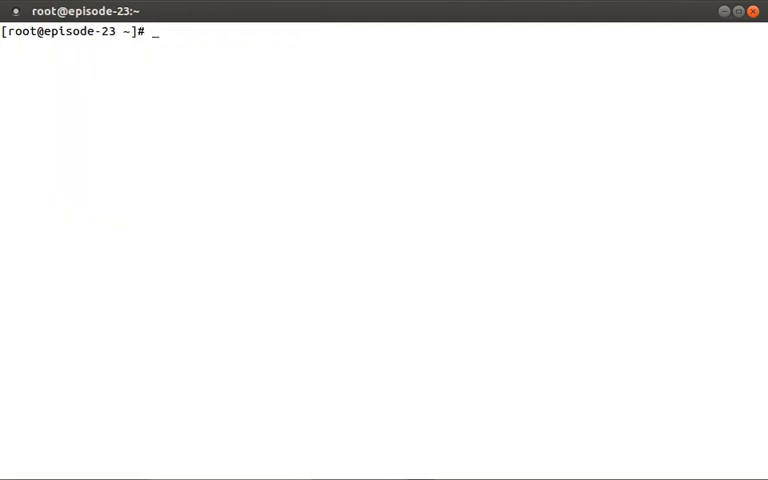
# Run man -k sudo as root to list sudo, sudoers and visudo manual pages.
pyautogui.doubleClick(20, 32)
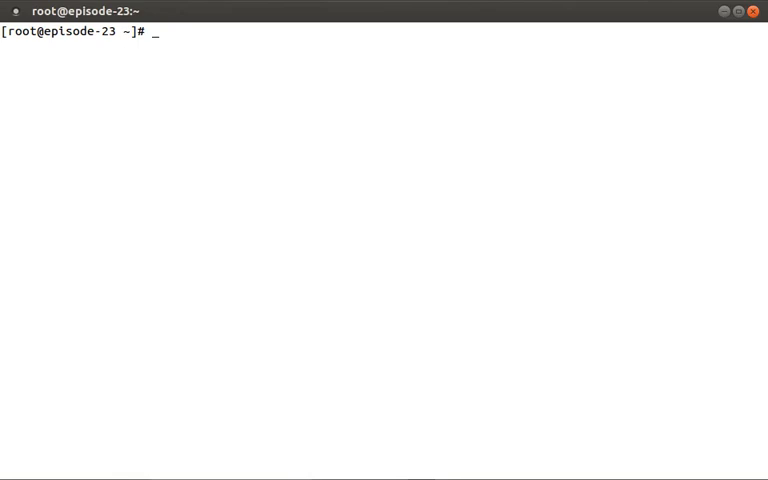
pyautogui.write('man -k sudo')
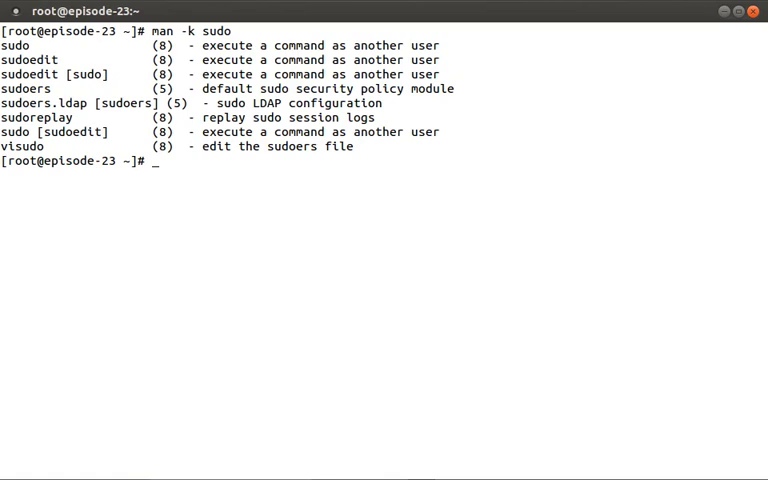
pyautogui.doubleClick(16, 44)
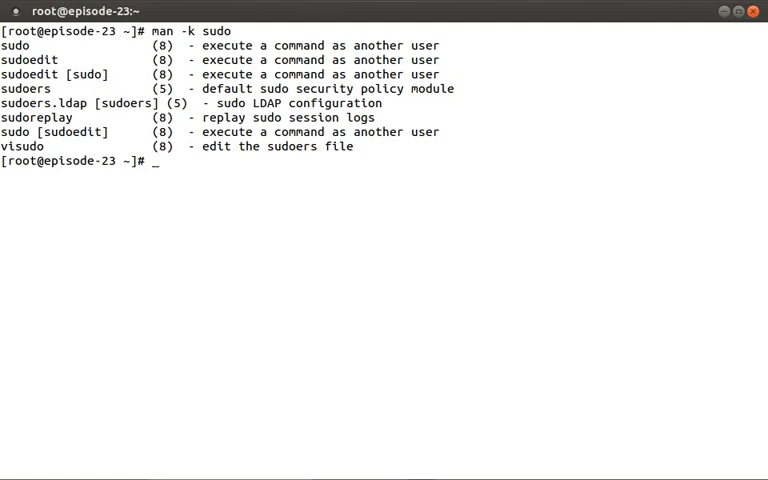
pyautogui.write('visudo')
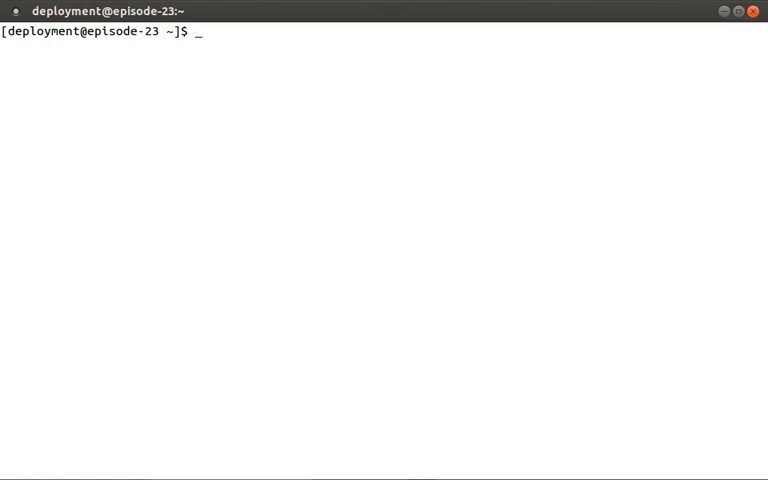
# As deployment, run sudo /etc/init.d/httpd start, stop and restart successfully without a password.
pyautogui.doubleClick(42, 32)
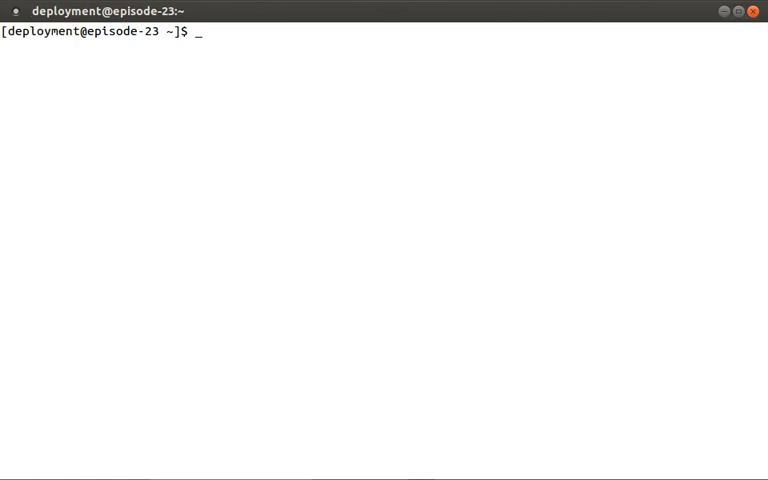
pyautogui.write('sudo /etc/in')
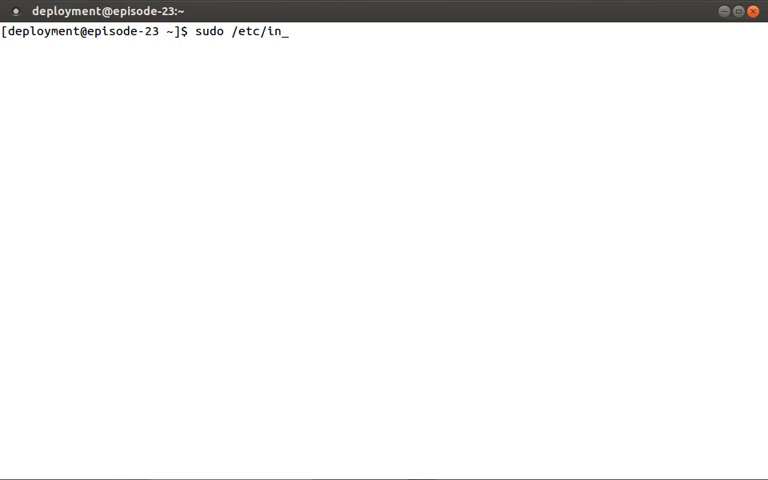
pyautogui.press('Return')
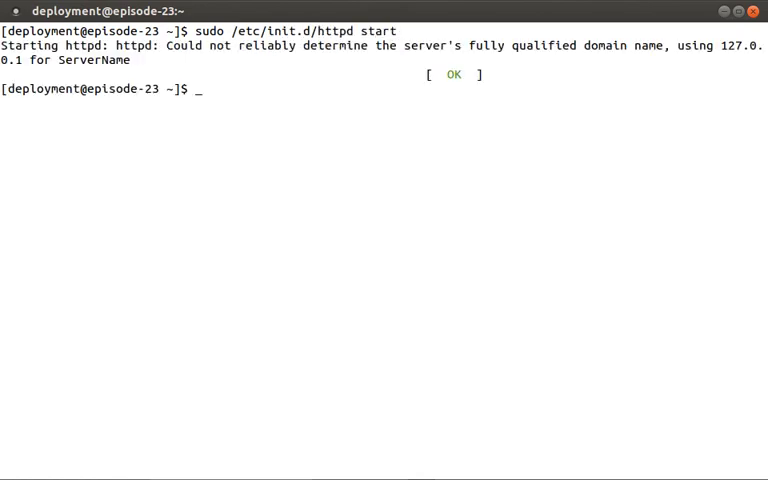
pyautogui.write('sudo /etc/init.d/httpd stop')
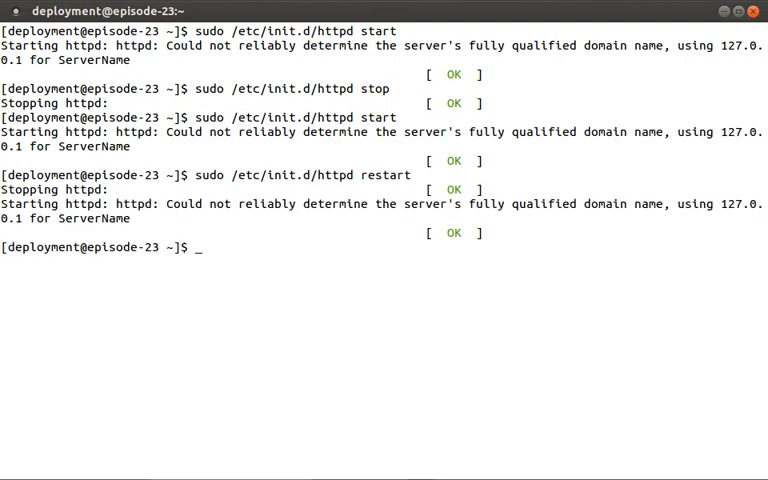
pyautogui.write('sudo /etc/init.d/httpd restart')
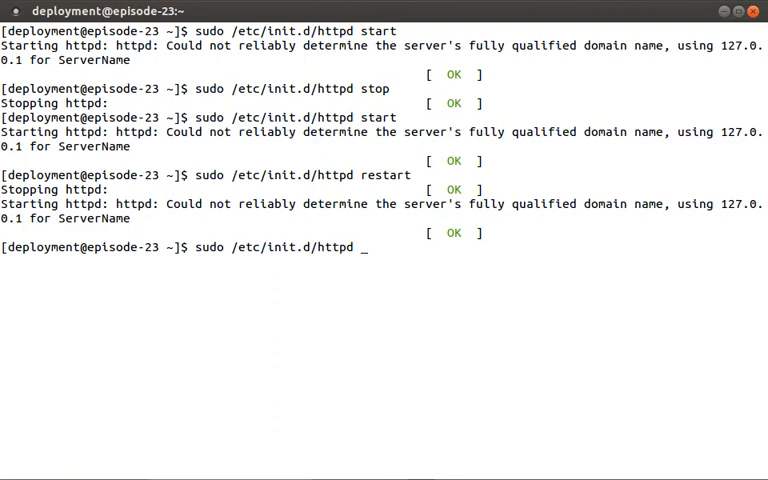
# Try sudo /etc/init.d/httpd status, which prompts for a password, and cancel it.
pyautogui.write('status')
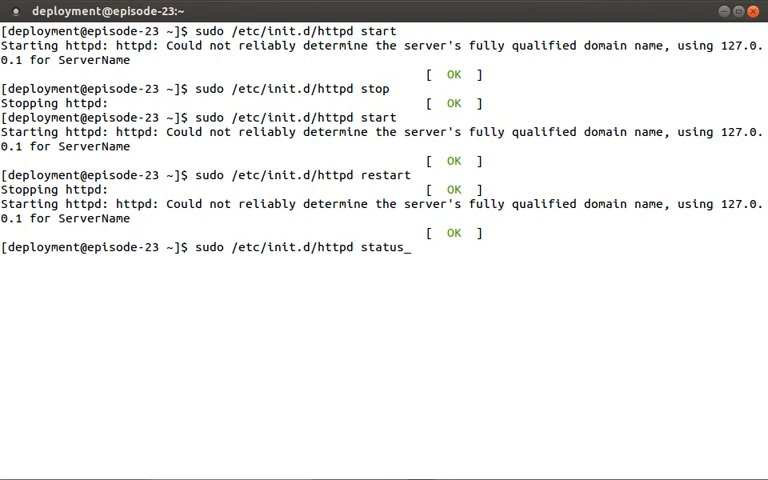
pyautogui.press('Return')
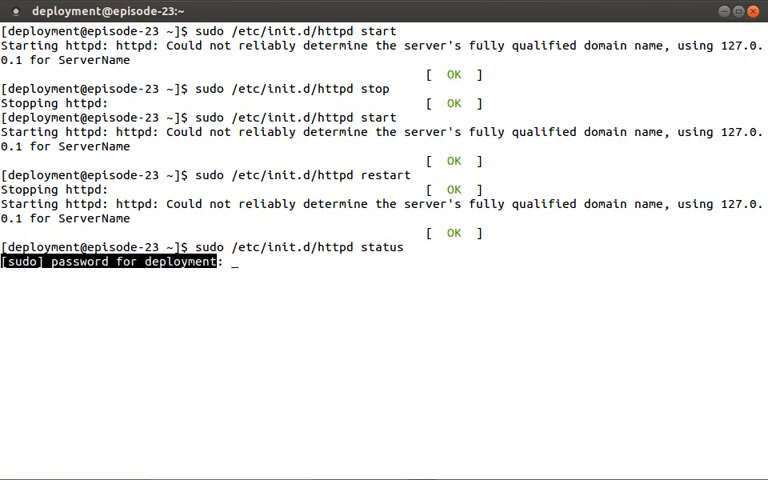
pyautogui.press('Return')
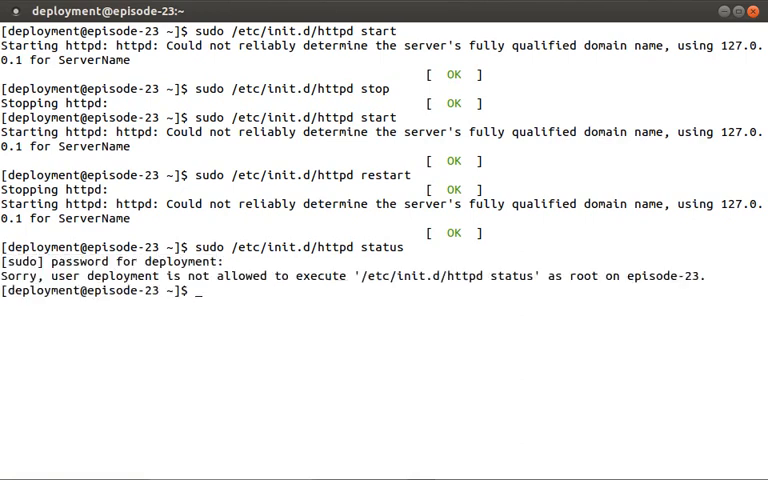
pyautogui.moveTo(188, 276); pyautogui.dragTo(346, 276)
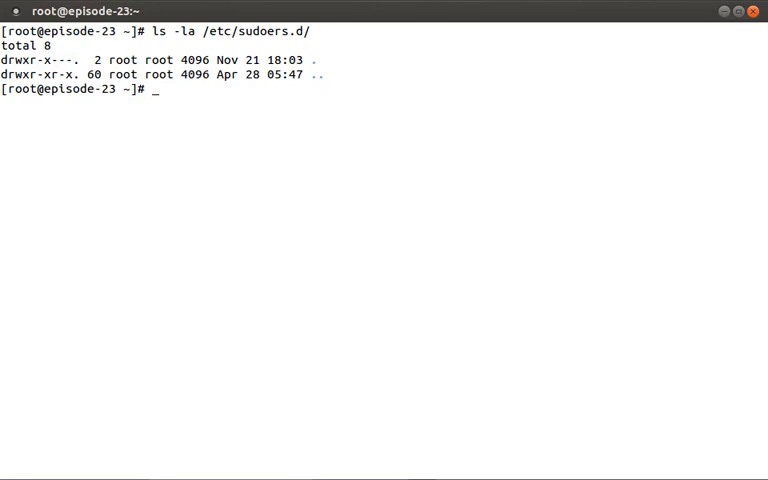
# Create /etc/sudoers.d/deployment-httpd with NOPASSWD rules for httpd start, stop and restart.
pyautogui.write('cat >/et')
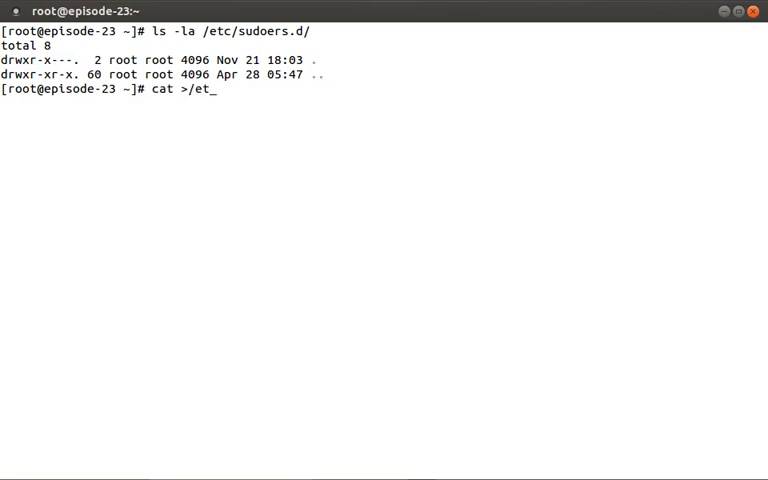
pyautogui.write('c/sudoers.d/deployment-httpd')
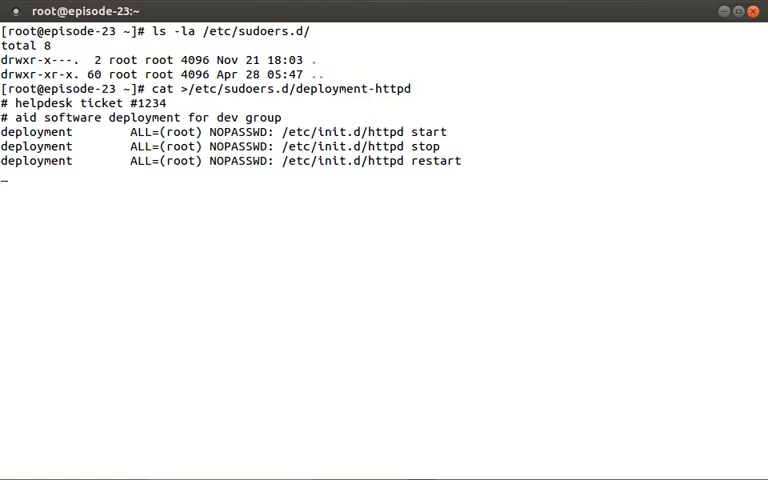
pyautogui.press('ctrl+c')
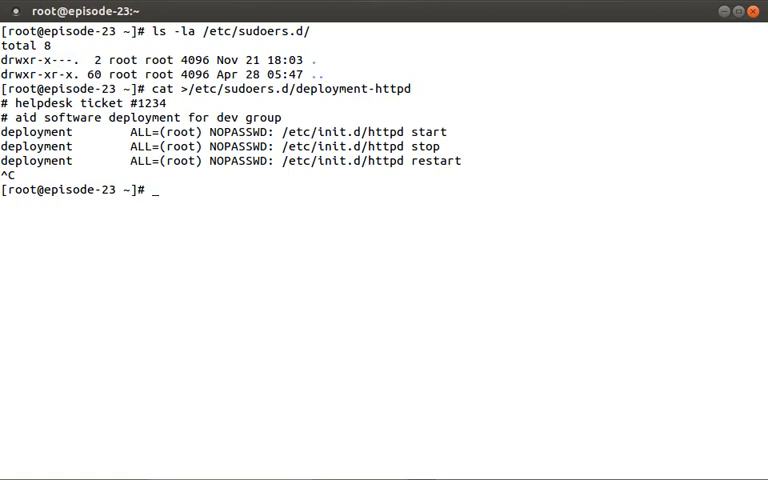
# Display /var/log/secure, showing the denied sudo status attempt.
pyautogui.write('cat /var/')
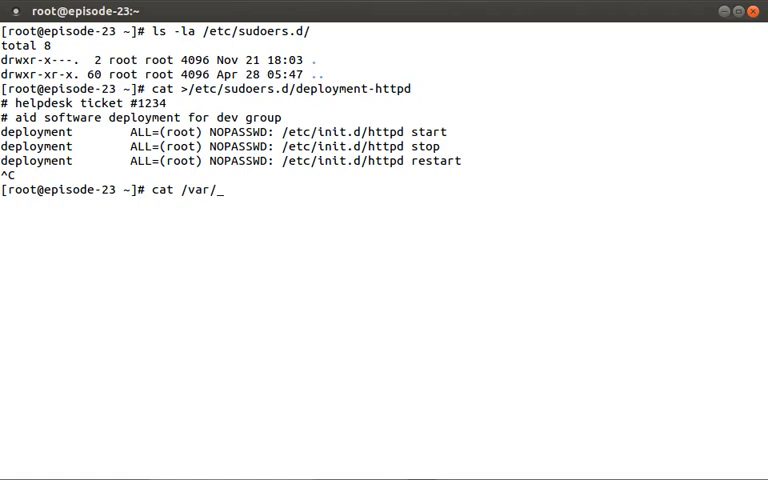
pyautogui.write('log/secure')
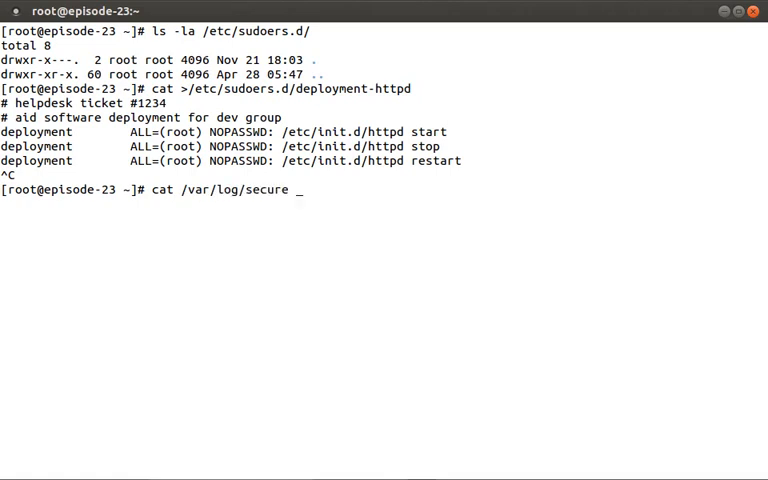
pyautogui.press('Return')
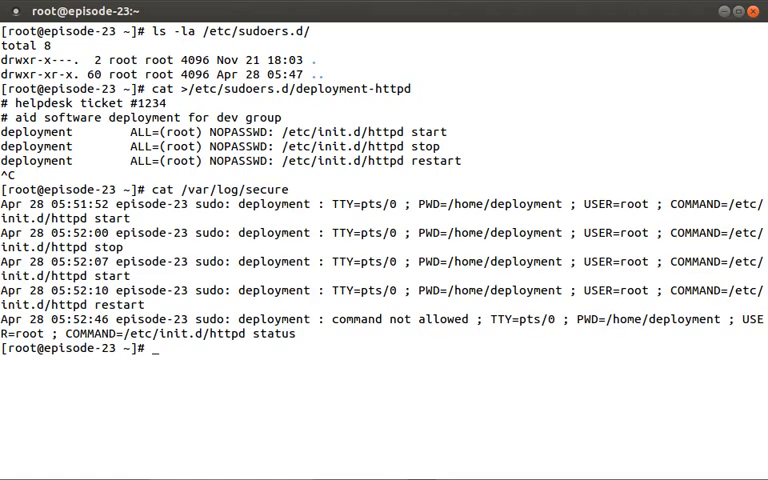